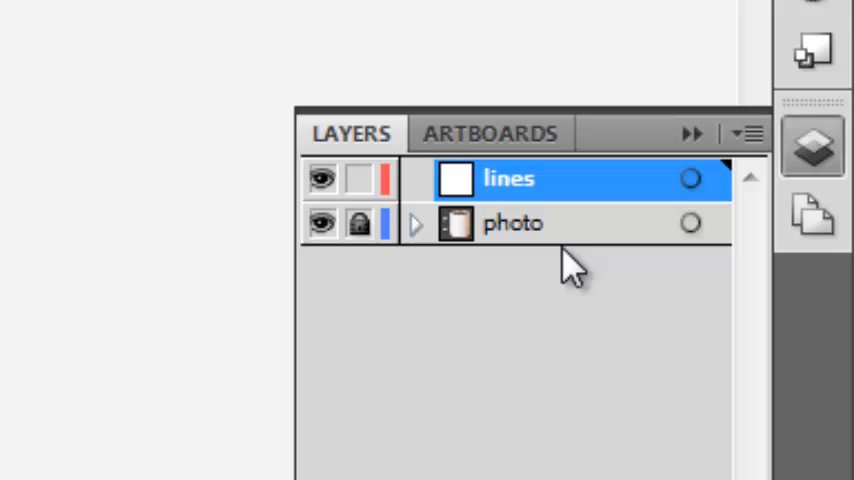
pyautogui.moveTo(370, 276)
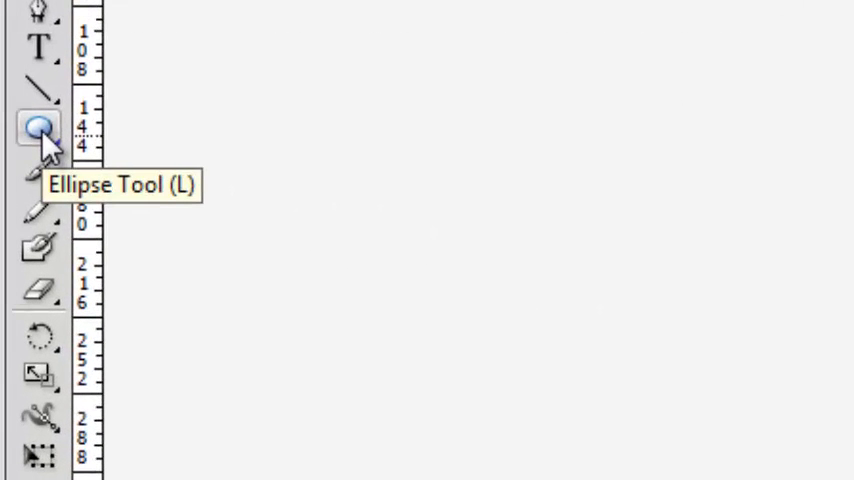
pyautogui.click(40, 128)
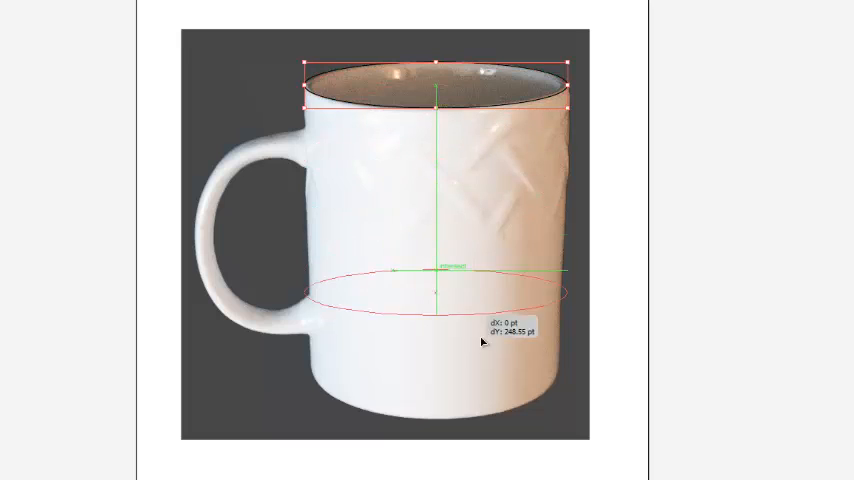
# - Alt-drag a copy of the rim ellipse straight down to the mug's base
pyautogui.moveTo(436, 290); pyautogui.dragTo(436, 410)
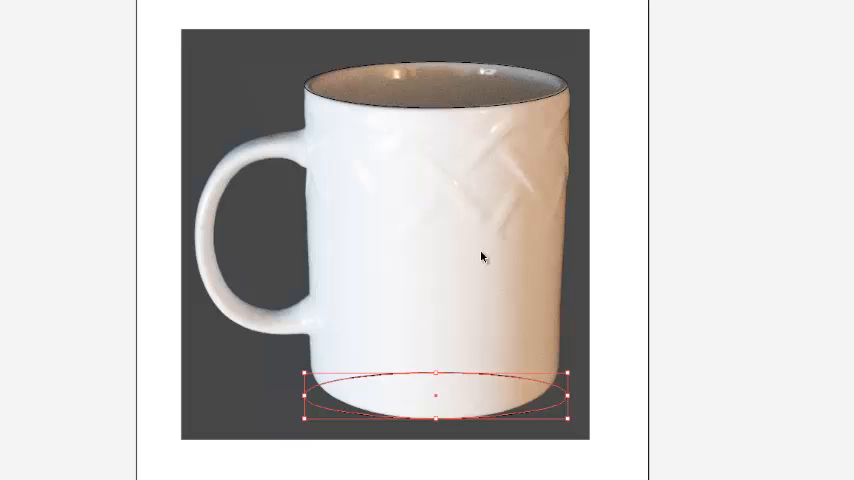
pyautogui.moveTo(482, 270)
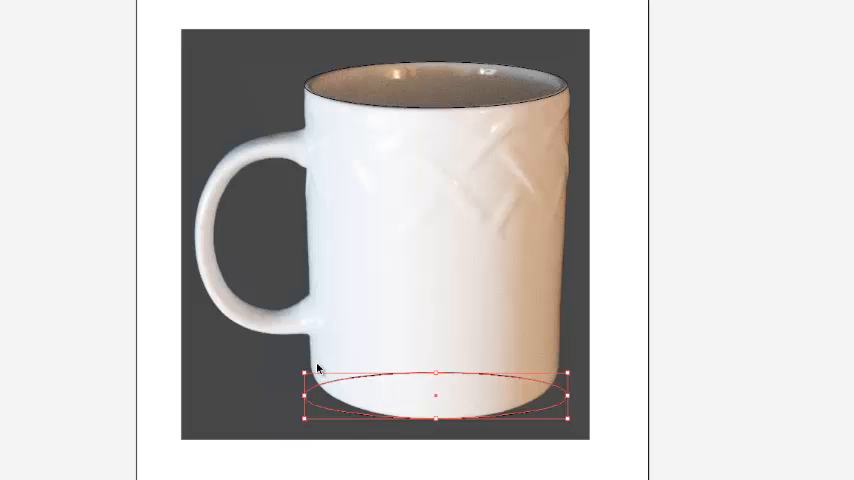
pyautogui.moveTo(404, 256)
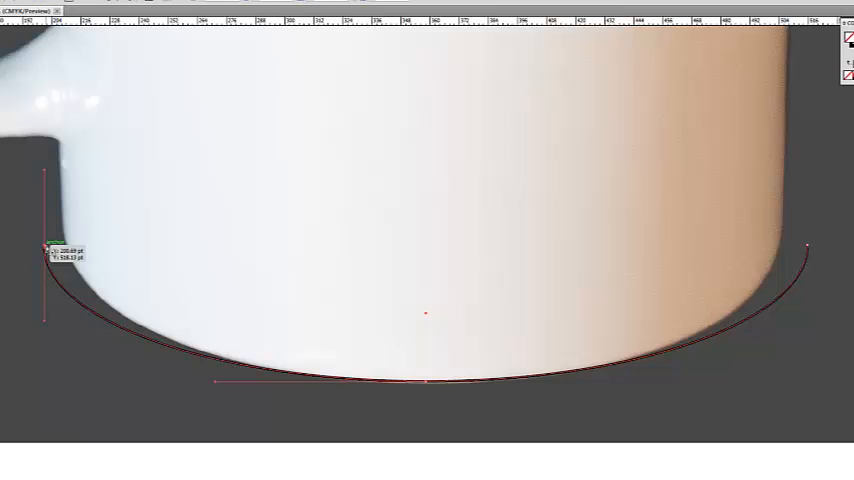
# - Pull the left and right anchor points inward so the curve hugs the rounded base
pyautogui.moveTo(44, 248); pyautogui.dragTo(62, 240)
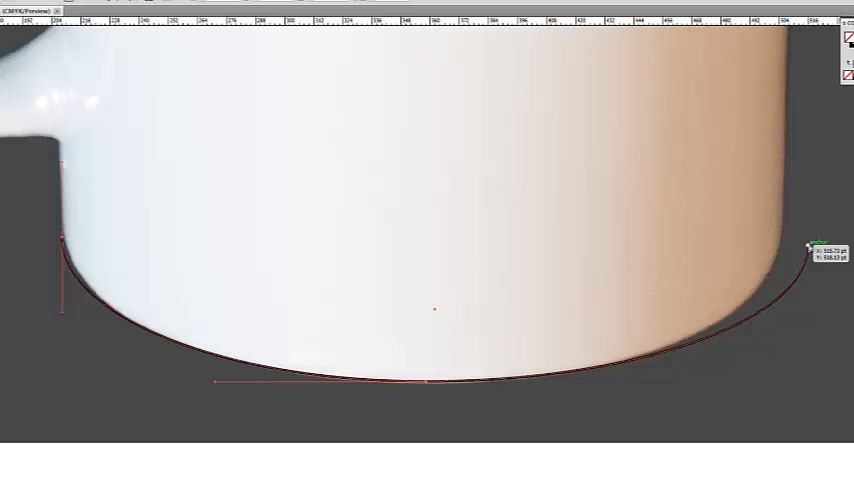
pyautogui.moveTo(810, 246); pyautogui.dragTo(784, 246)
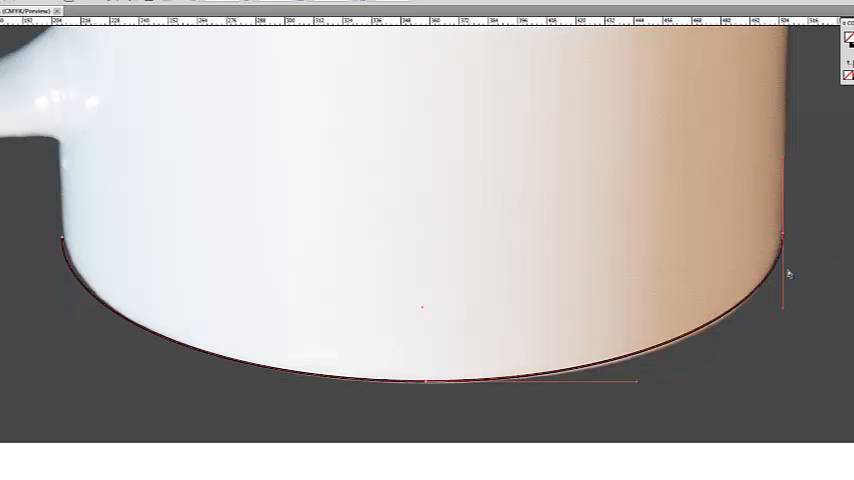
pyautogui.moveTo(416, 336)
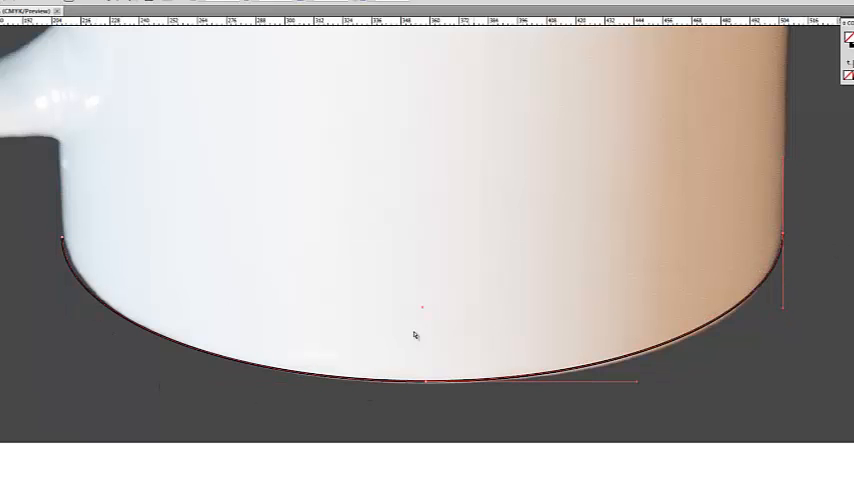
pyautogui.moveTo(408, 328)
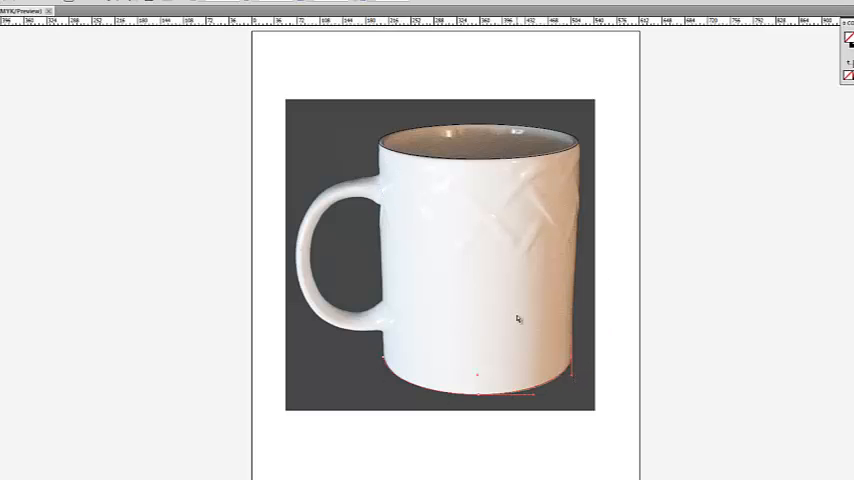
pyautogui.moveTo(636, 340)
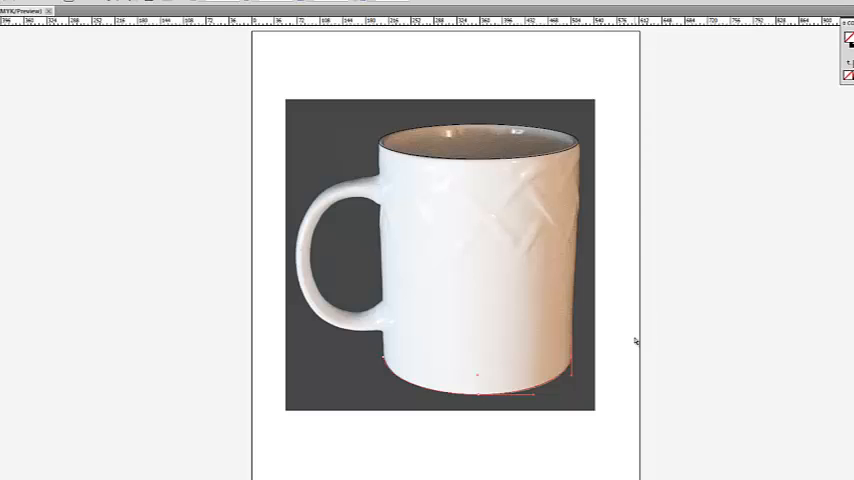